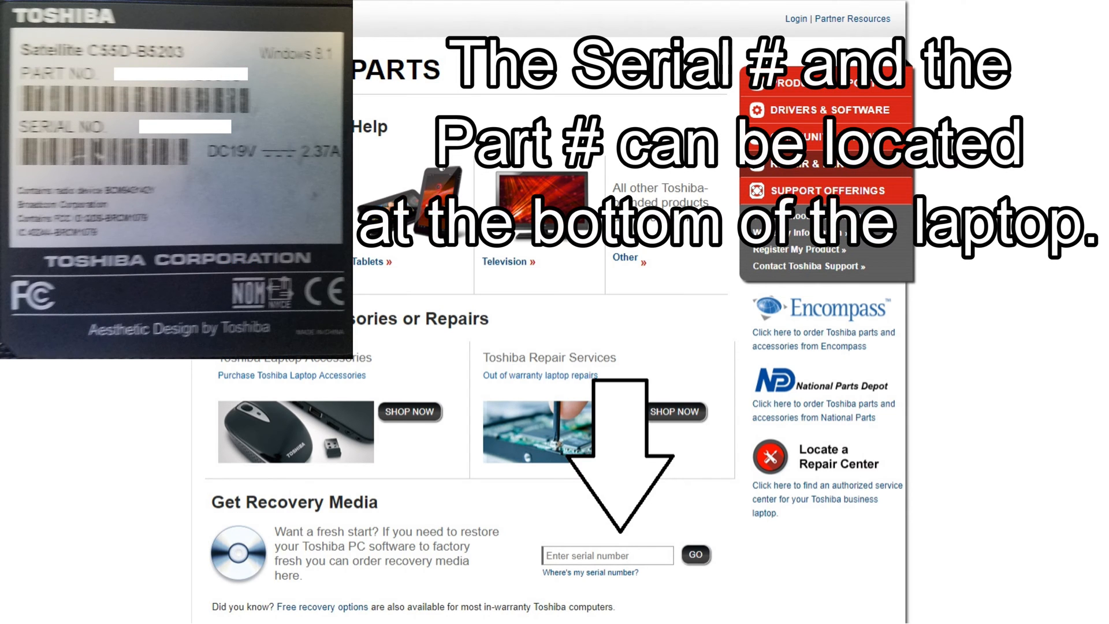
# Open the Windows 10 Start menu and choose restart from its power options.
pyautogui.click(694, 555)
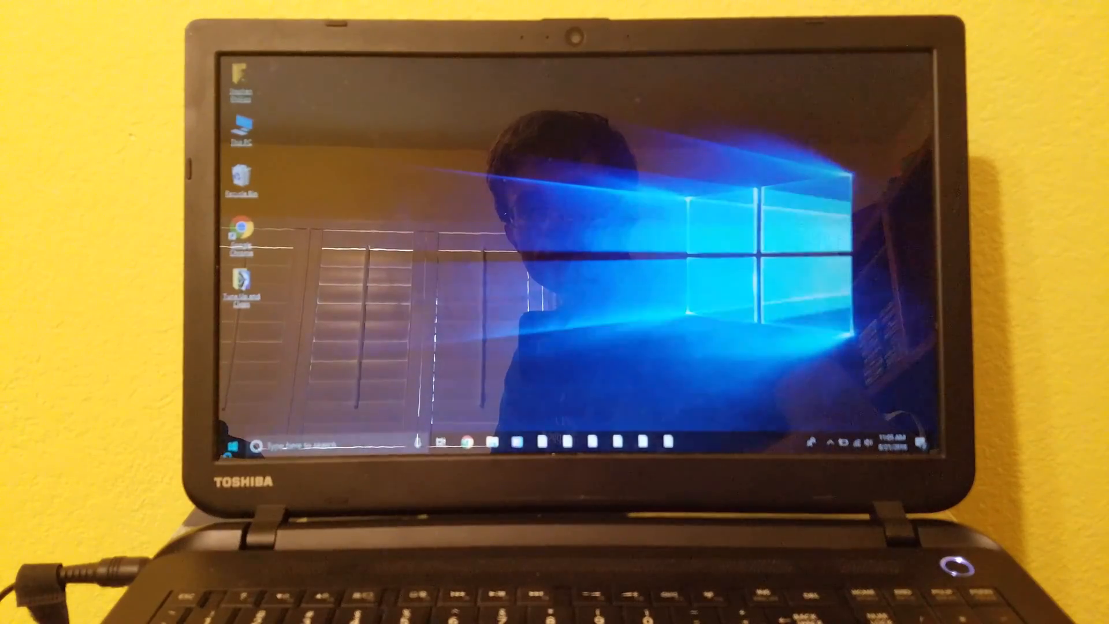
pyautogui.click(228, 447)
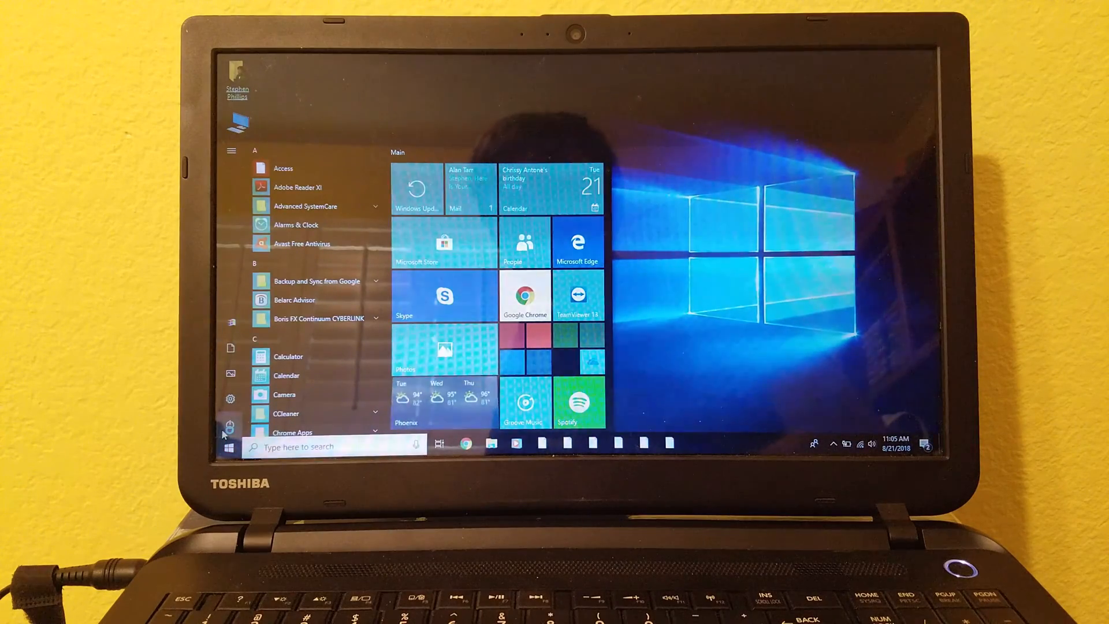
pyautogui.click(229, 425)
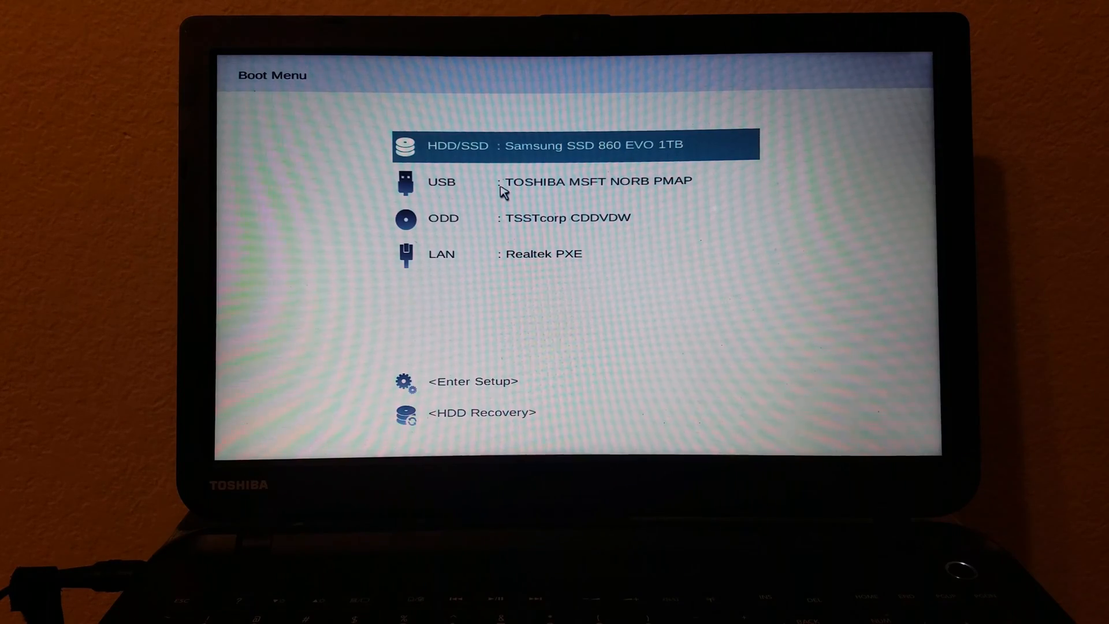
# Boot the laptop from the HDD Recovery entry in the Boot Menu.
pyautogui.press('enter')
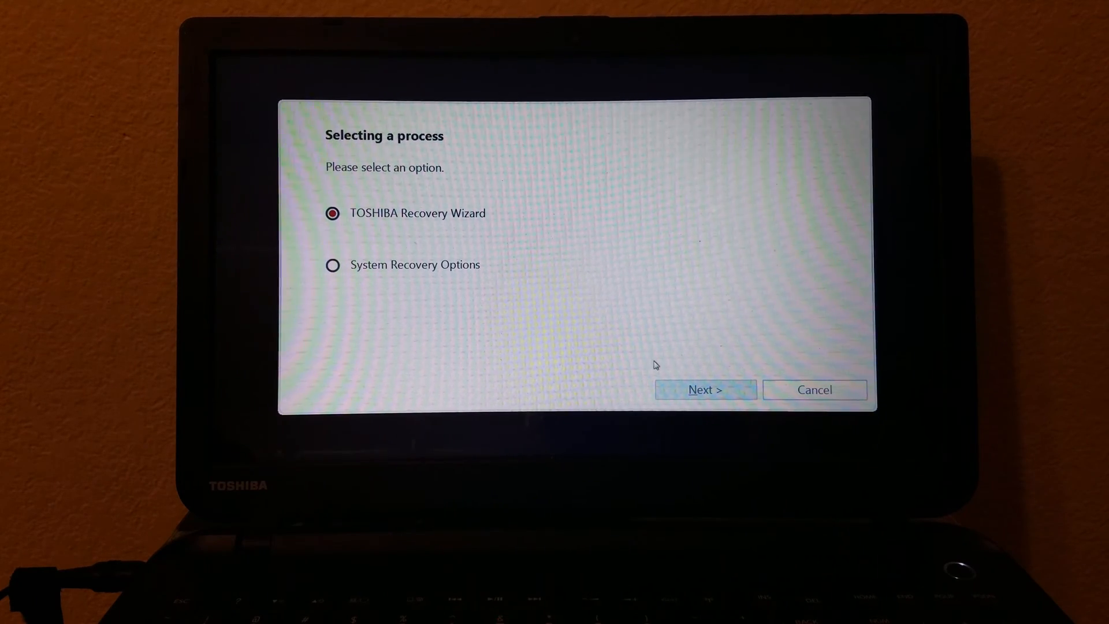
# Choose the TOSHIBA Recovery Wizard process and continue to the recovery options.
pyautogui.click(705, 390)
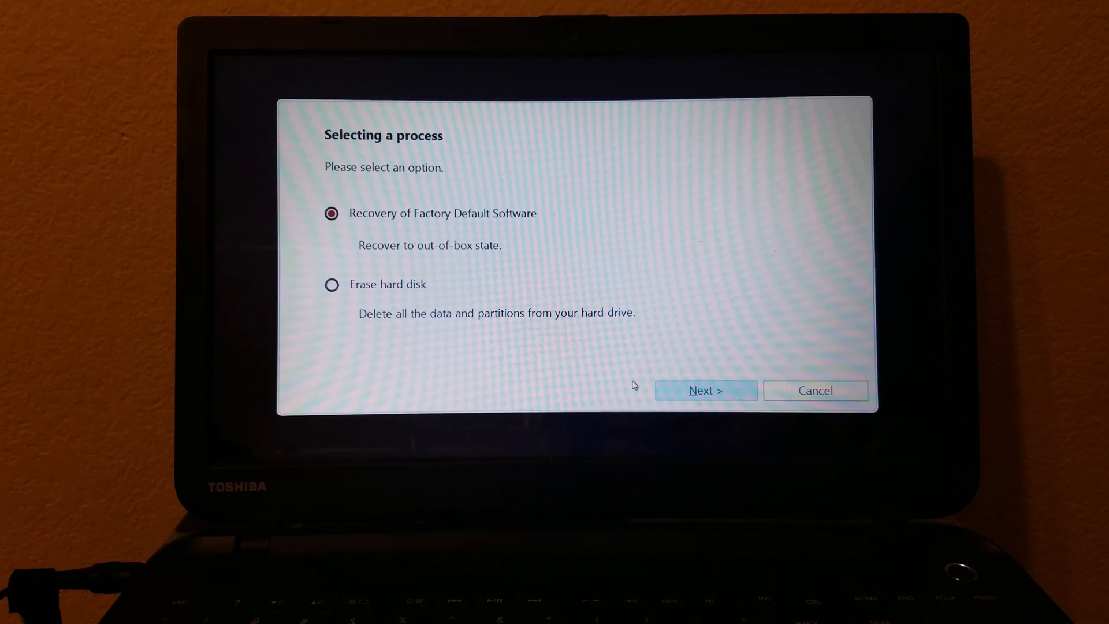
# Choose Recovery of Factory Default Software, accept the partition-deletion warning, and start restoring.
pyautogui.click(706, 390)
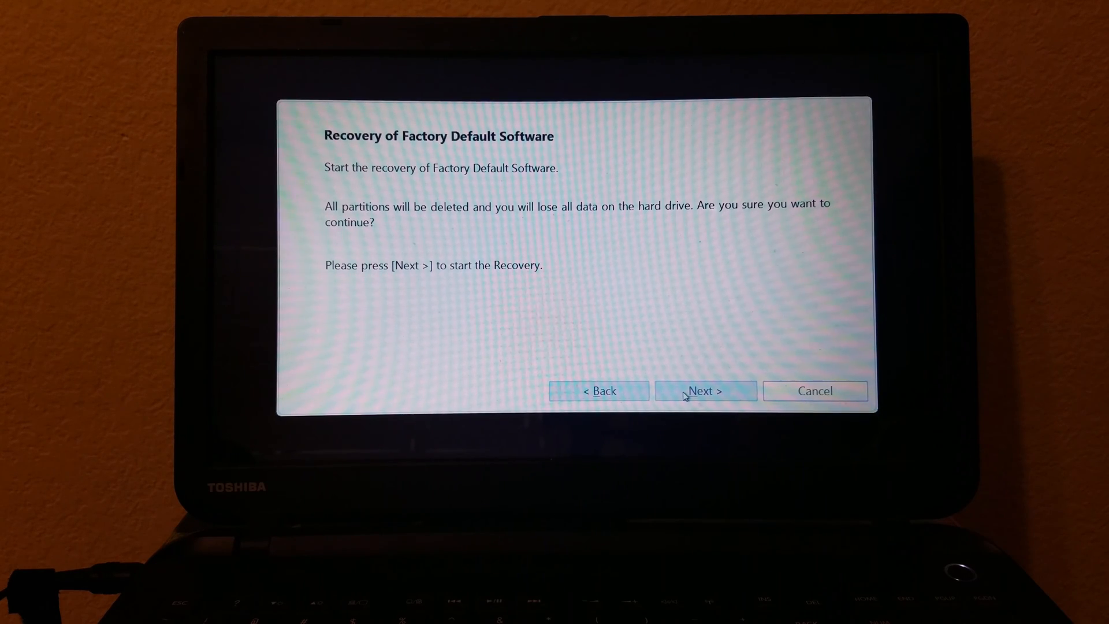
pyautogui.click(706, 391)
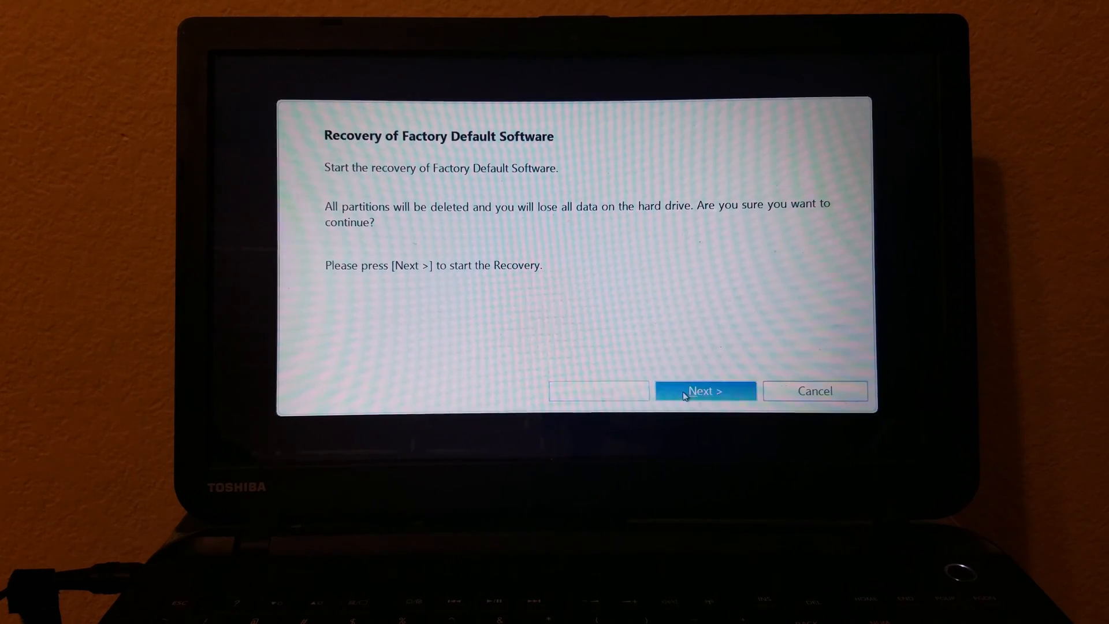
pyautogui.click(705, 390)
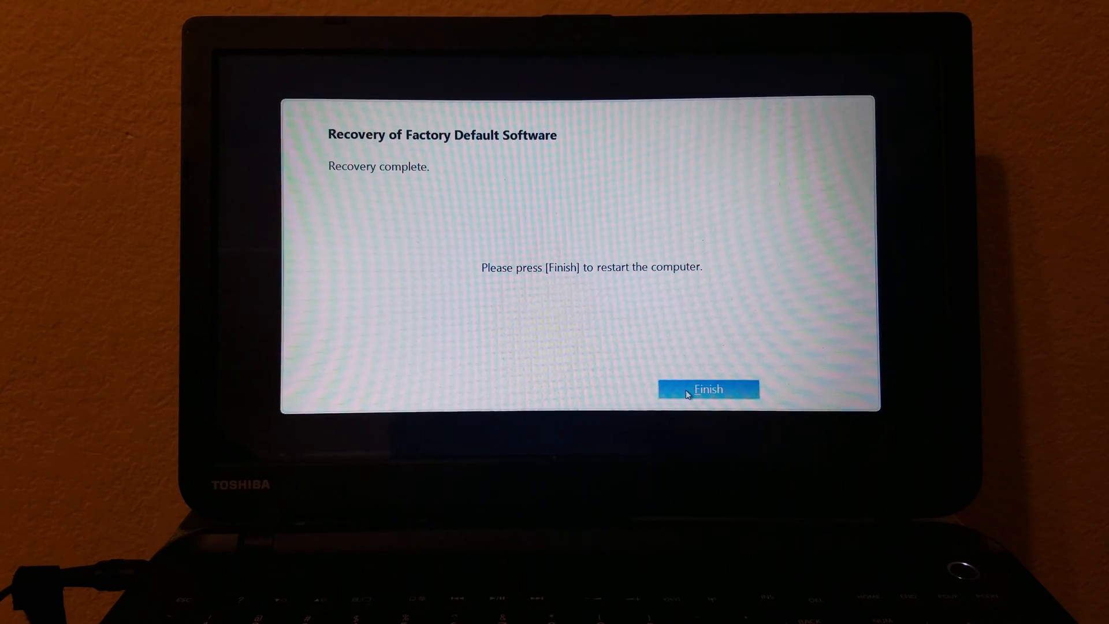
# Finish the completed factory recovery so the laptop restarts.
pyautogui.click(709, 389)
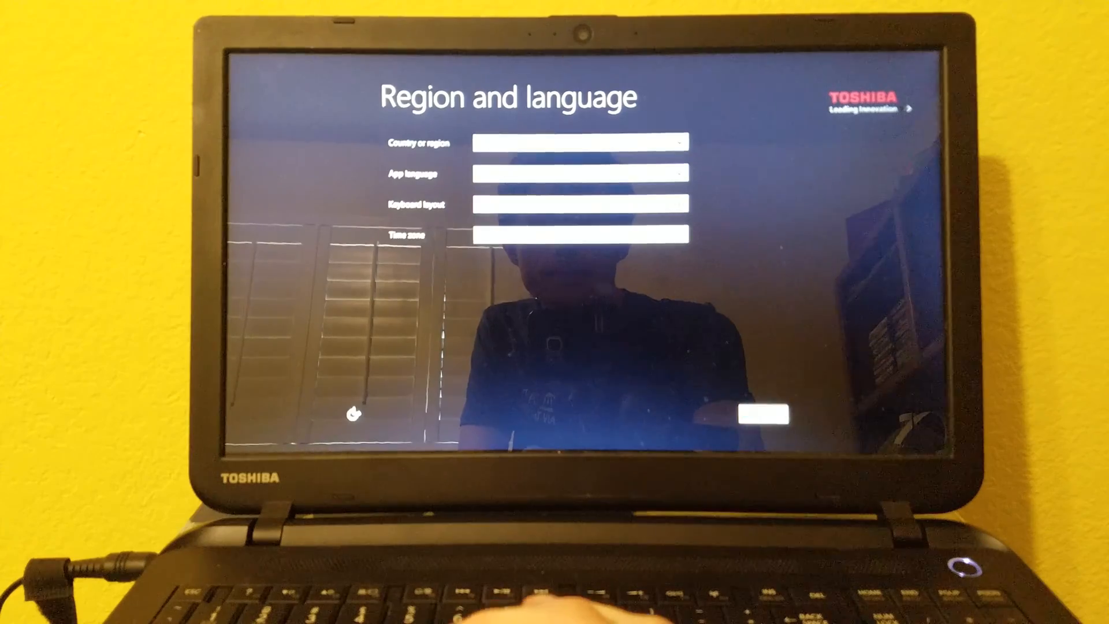
# Accept the default country, language, keyboard and time zone on Region and language.
pyautogui.click(762, 415)
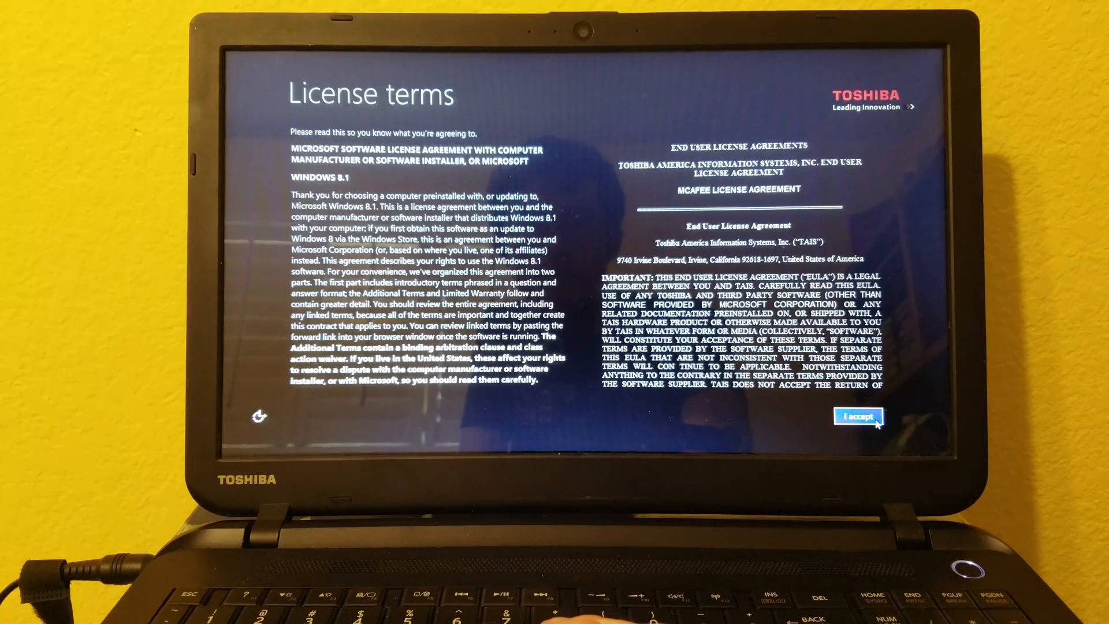
# Accept the Windows 8.1 and Toshiba license terms and pass the Personalize page.
pyautogui.click(859, 416)
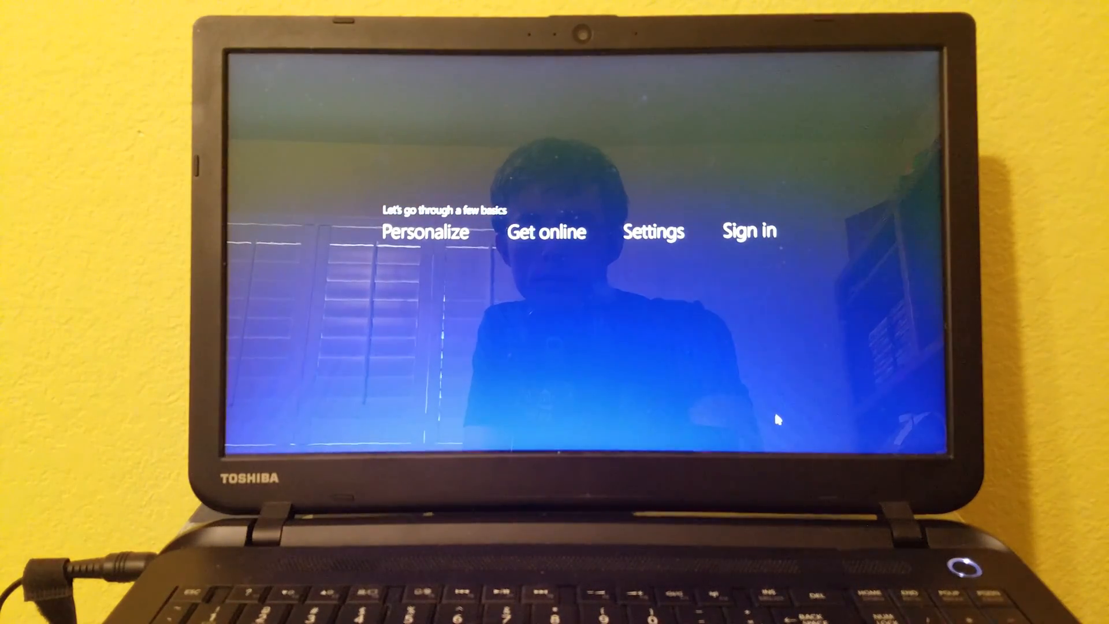
pyautogui.click(425, 231)
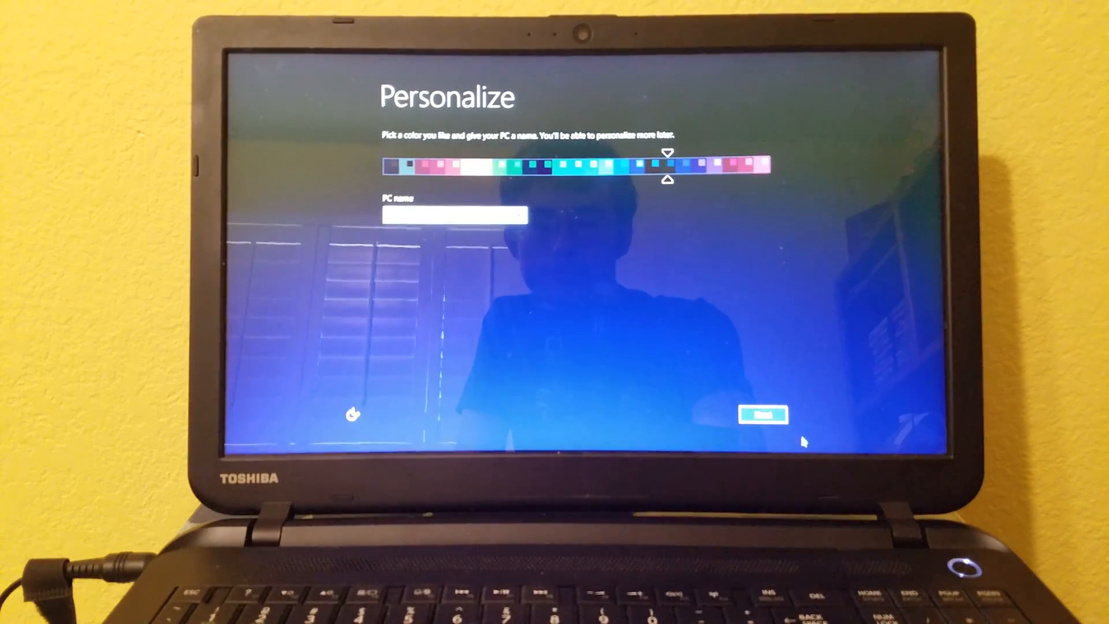
pyautogui.click(762, 415)
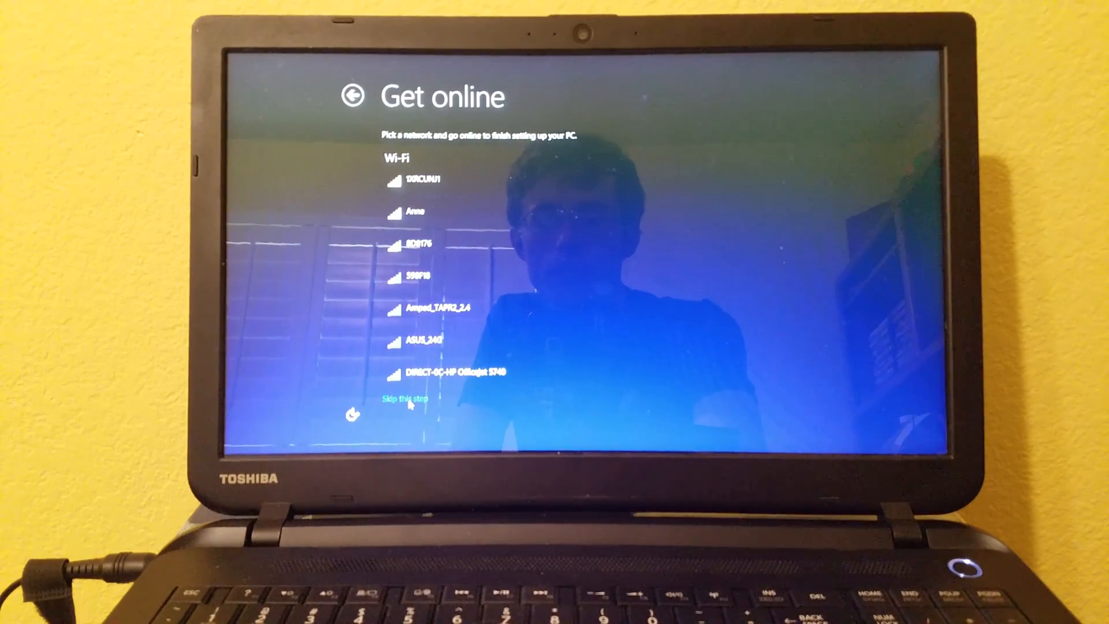
# Skip Wi-Fi setup, use express settings, and begin the Your account form.
pyautogui.click(402, 403)
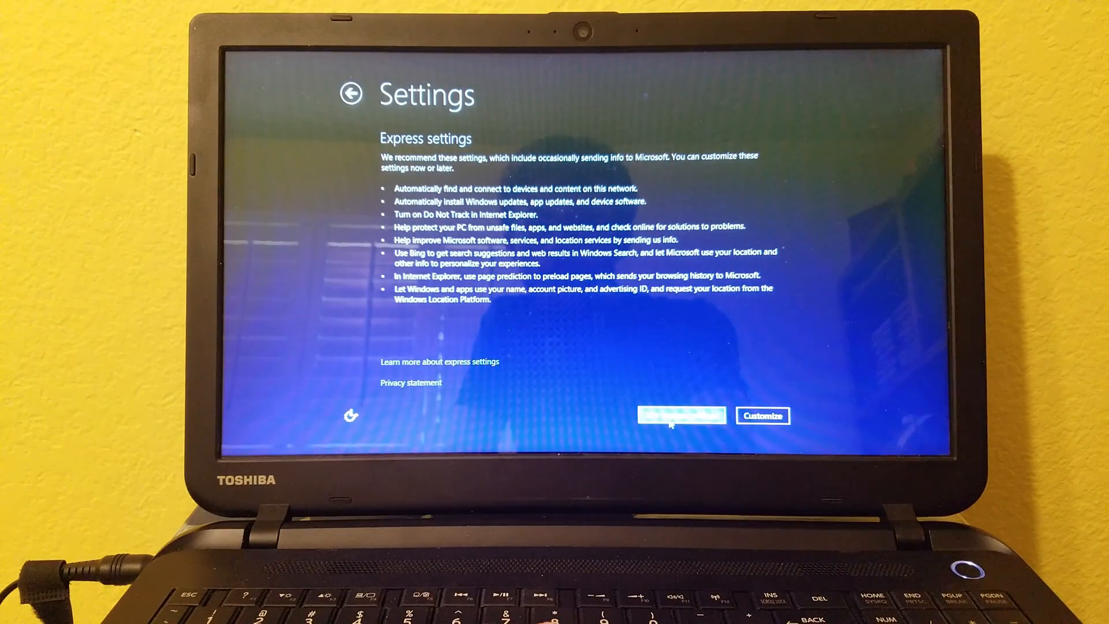
pyautogui.click(681, 416)
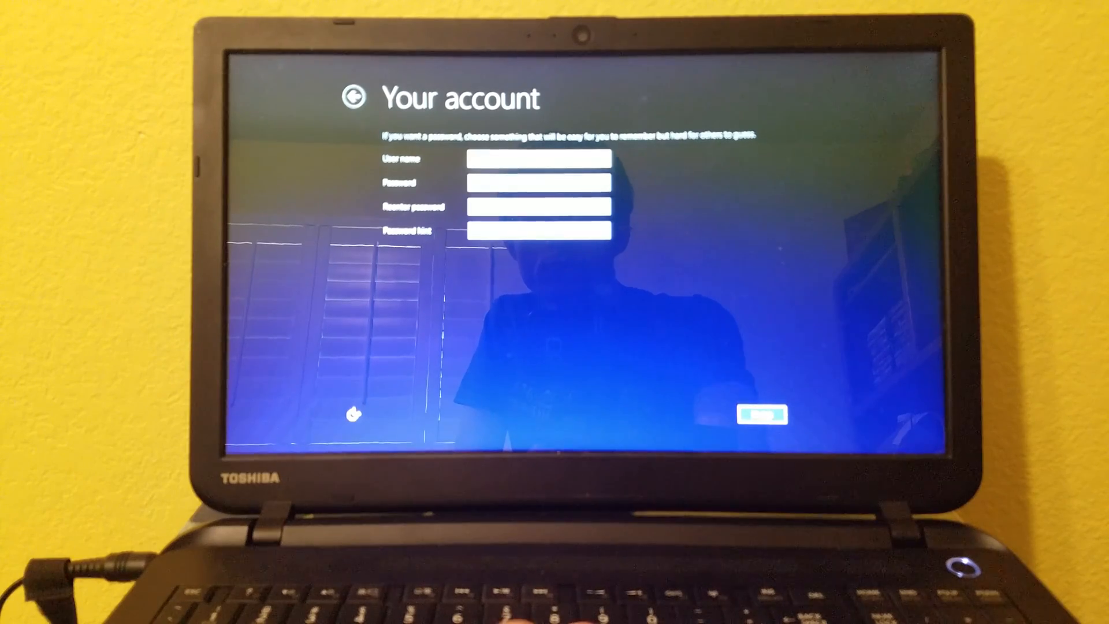
pyautogui.click(763, 416)
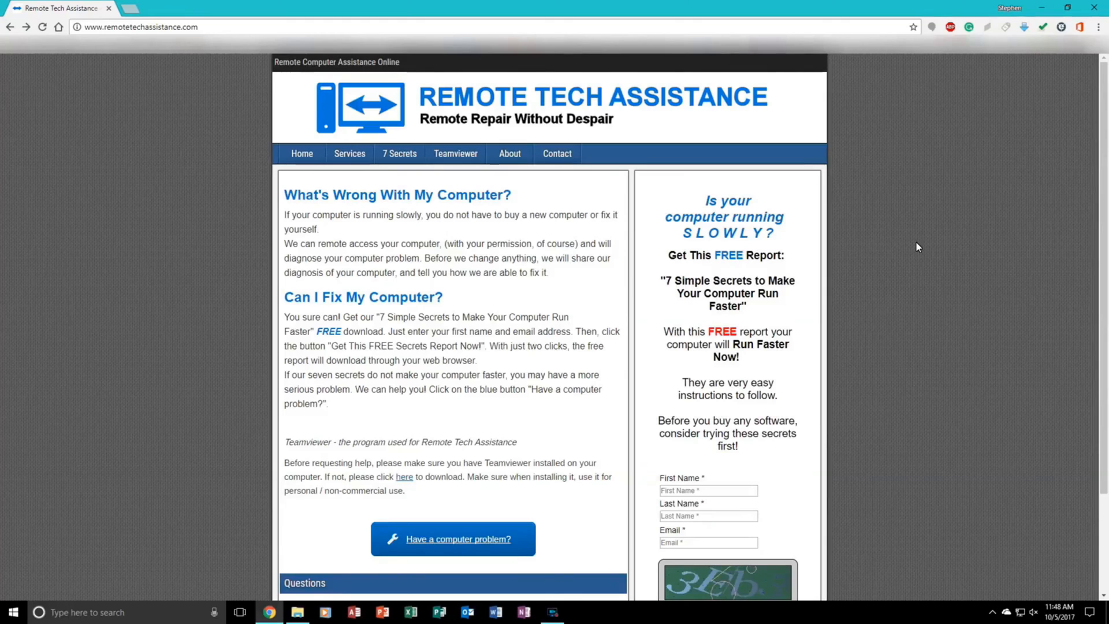
# Scroll the Remote Tech Assistance home page to the '7 Simple Secrets' report offer.
pyautogui.scroll(-3)
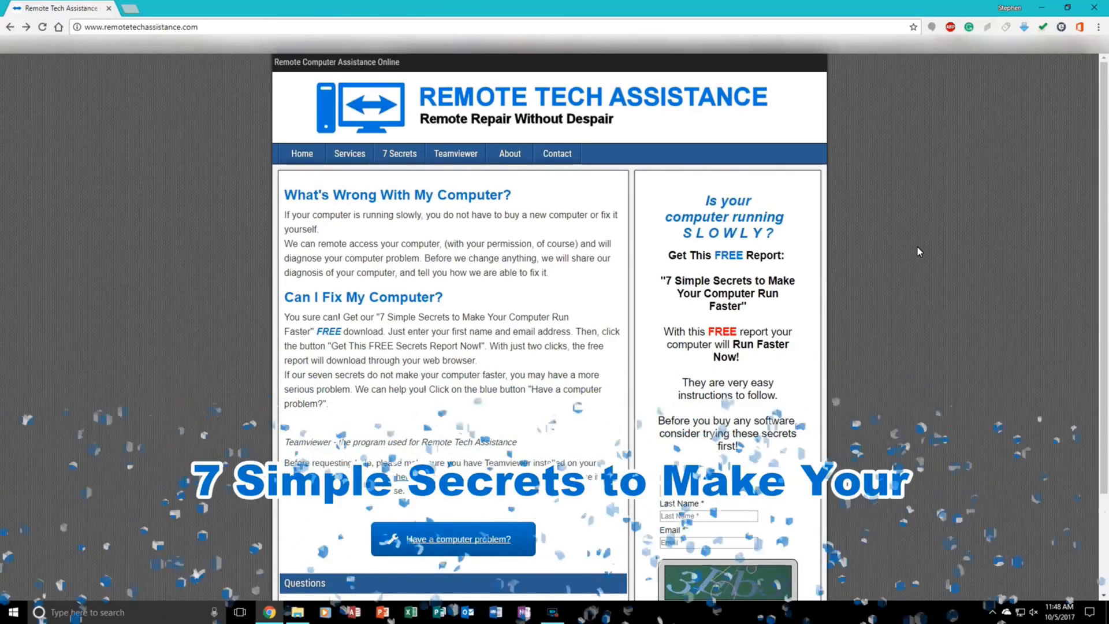
pyautogui.scroll(-3)
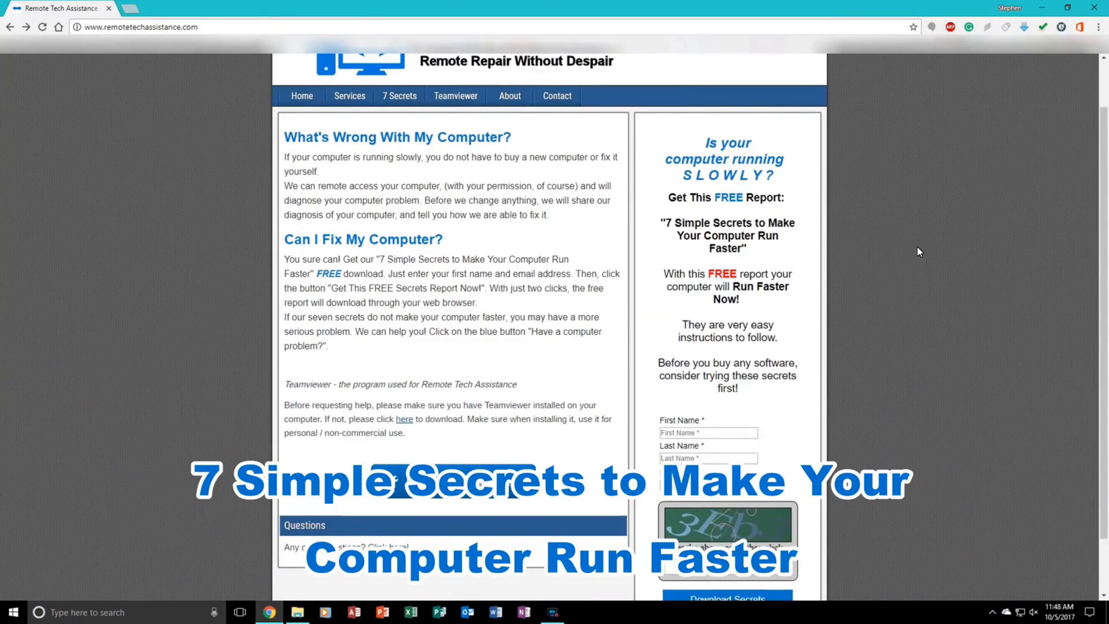